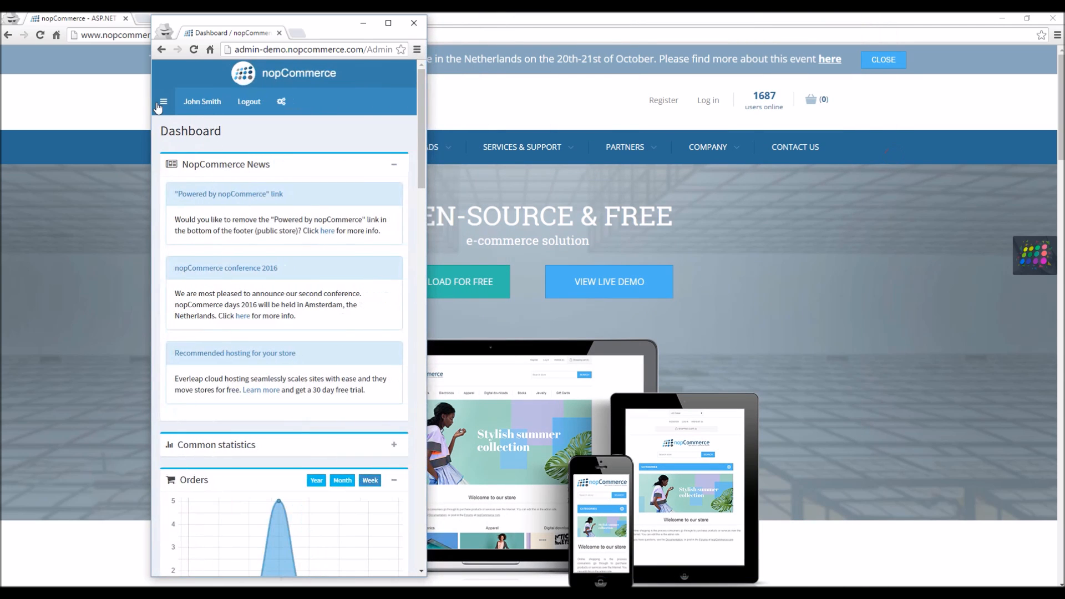
# - Reveal the Clear cache / Restart application options, then maximize the browser to full-width dashboard
pyautogui.click(281, 102)
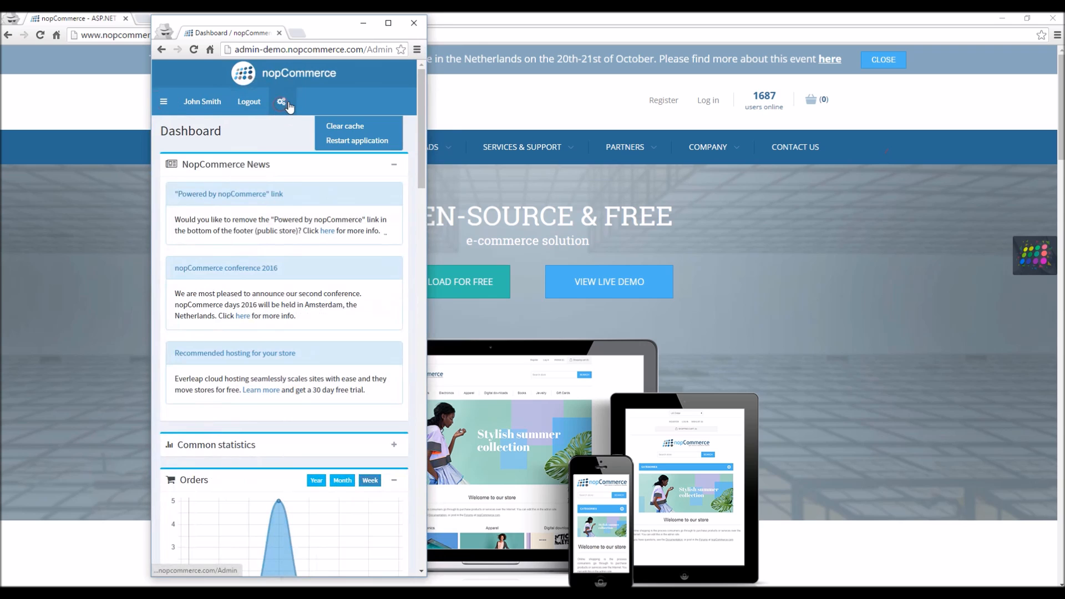
pyautogui.click(388, 22)
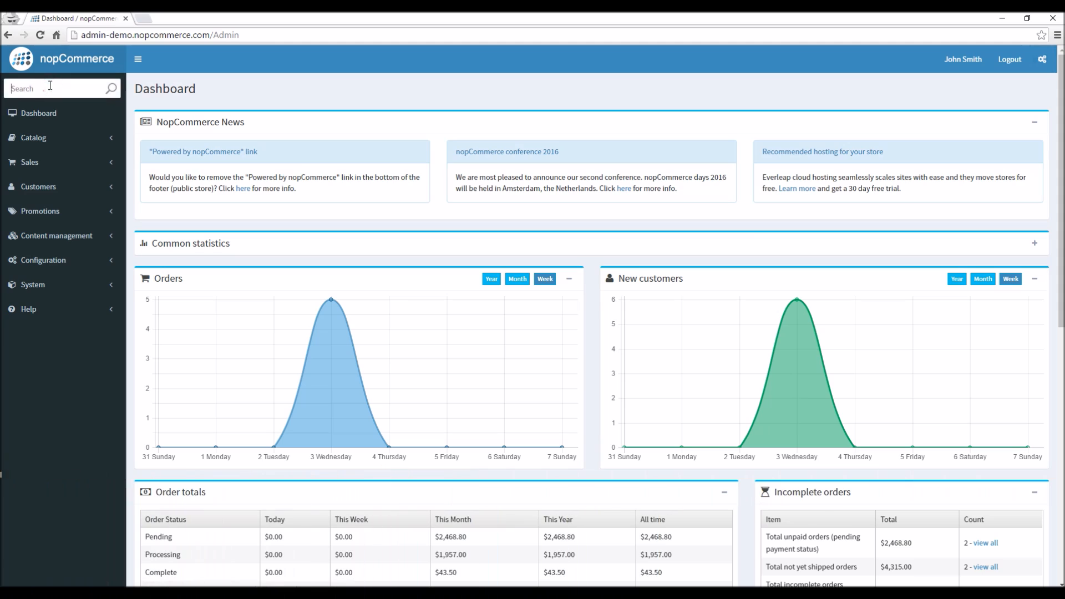
pyautogui.moveTo(776, 397)
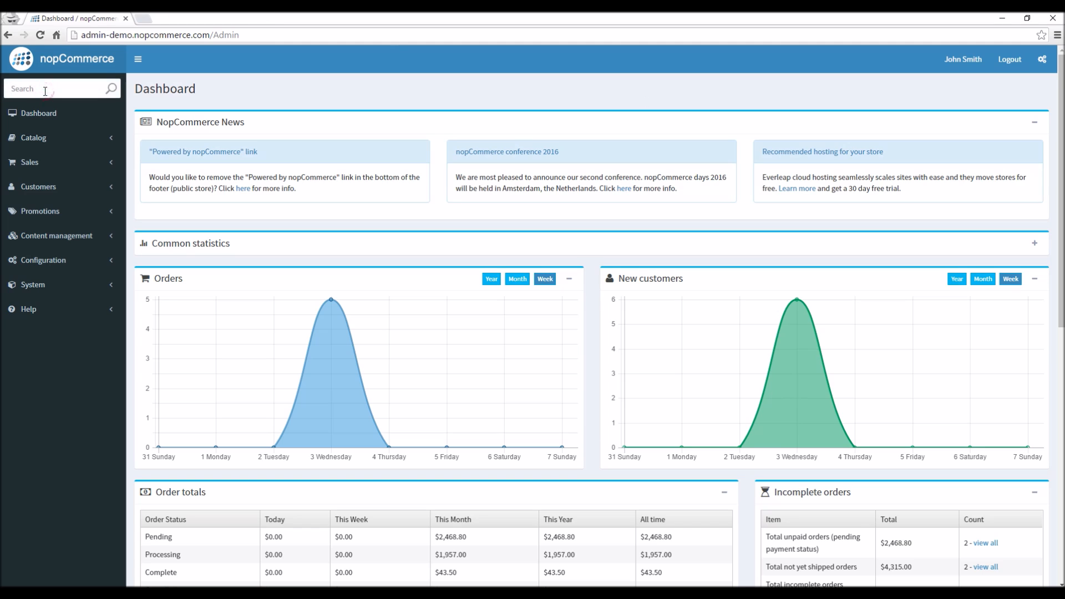
# - Find 'Cat' in the sidebar menu search and go to the Catalog settings page
pyautogui.write('Catlog')
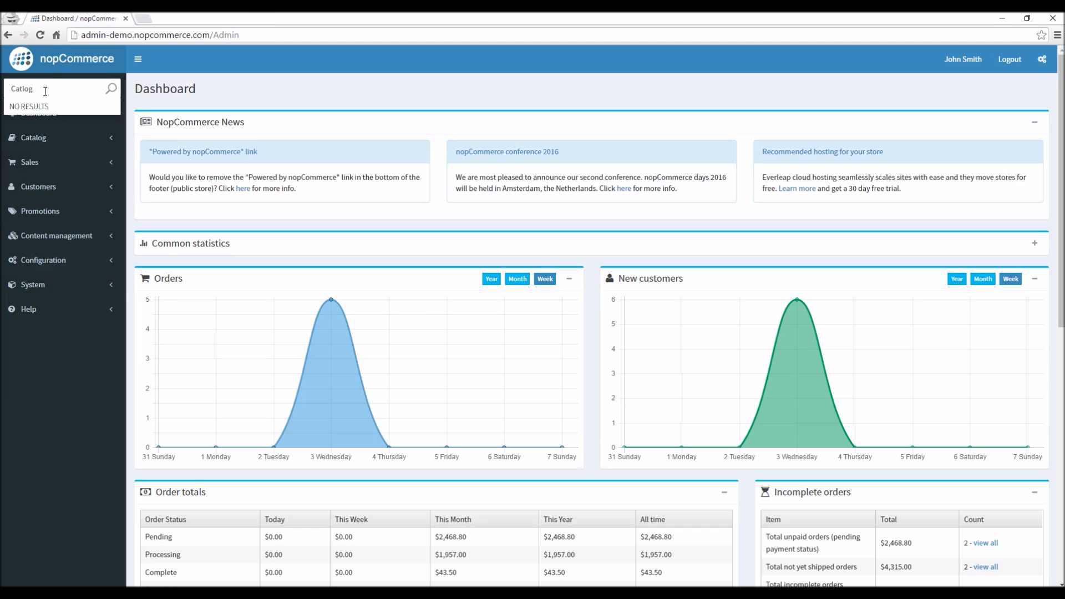
pyautogui.write('Cat')
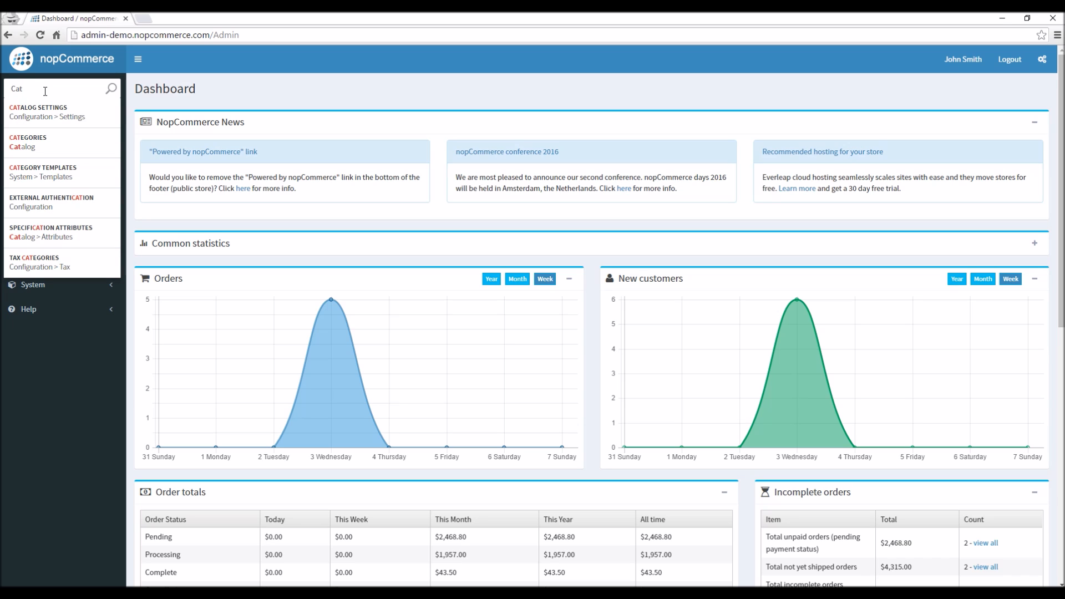
pyautogui.click(48, 111)
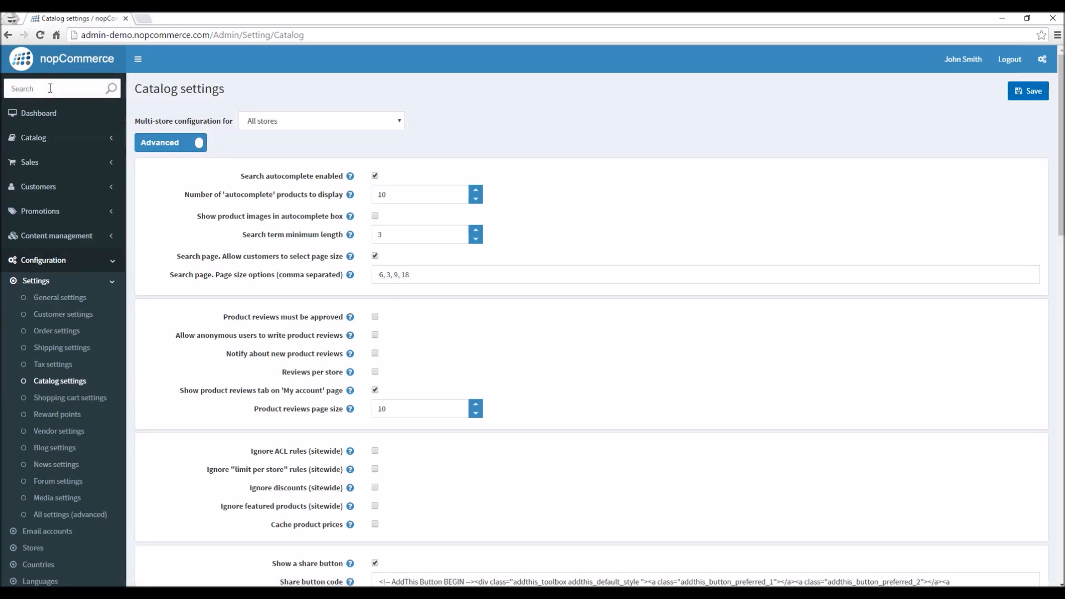
# - Search the menu for 'log' and go to the Activity Log of recent admin actions
pyautogui.click(61, 89)
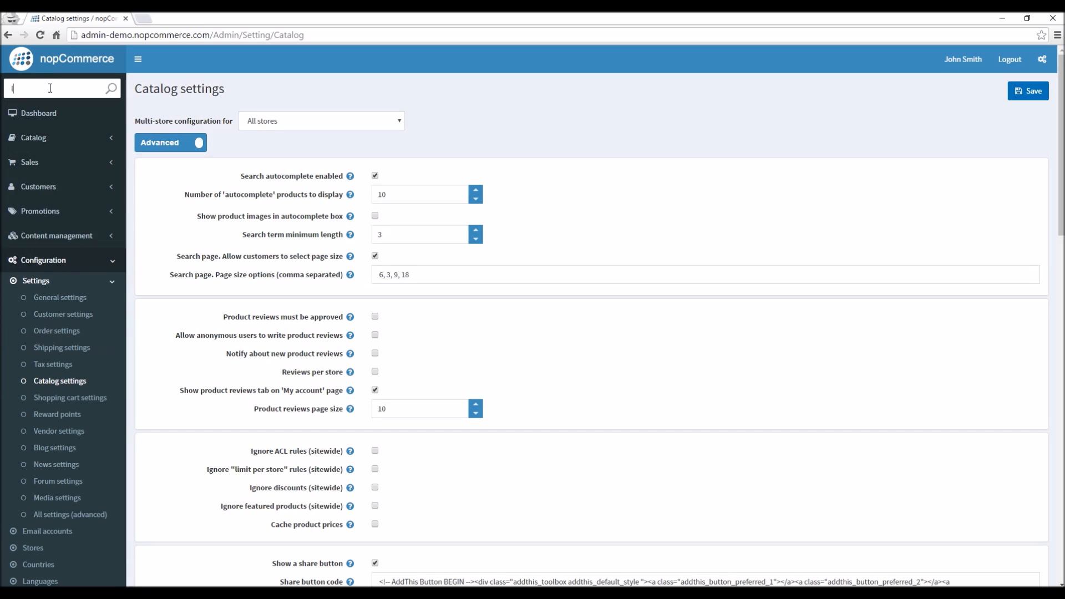
pyautogui.write('log')
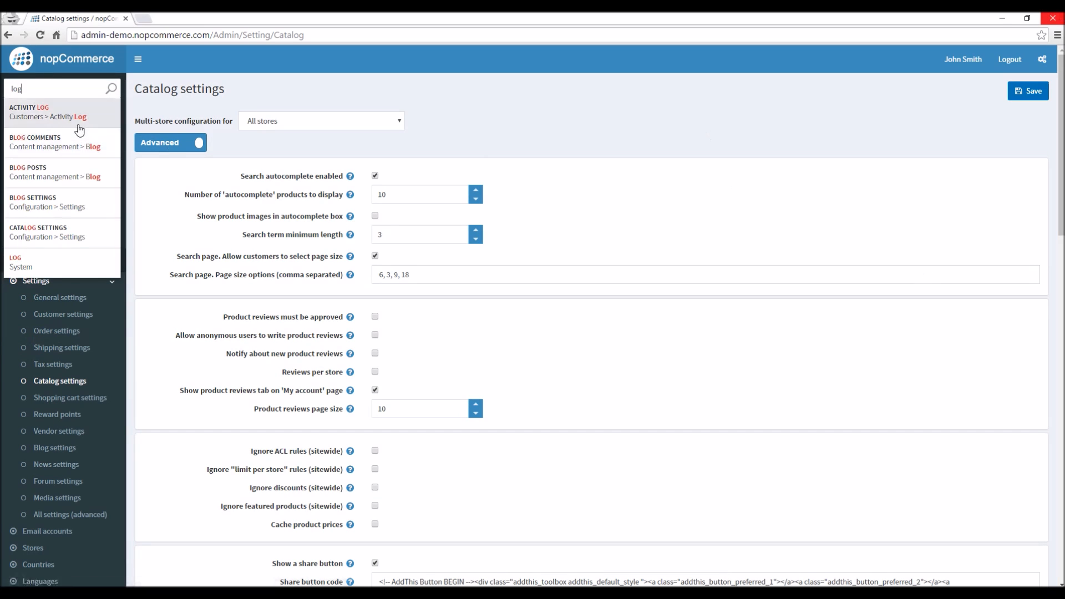
pyautogui.click(47, 117)
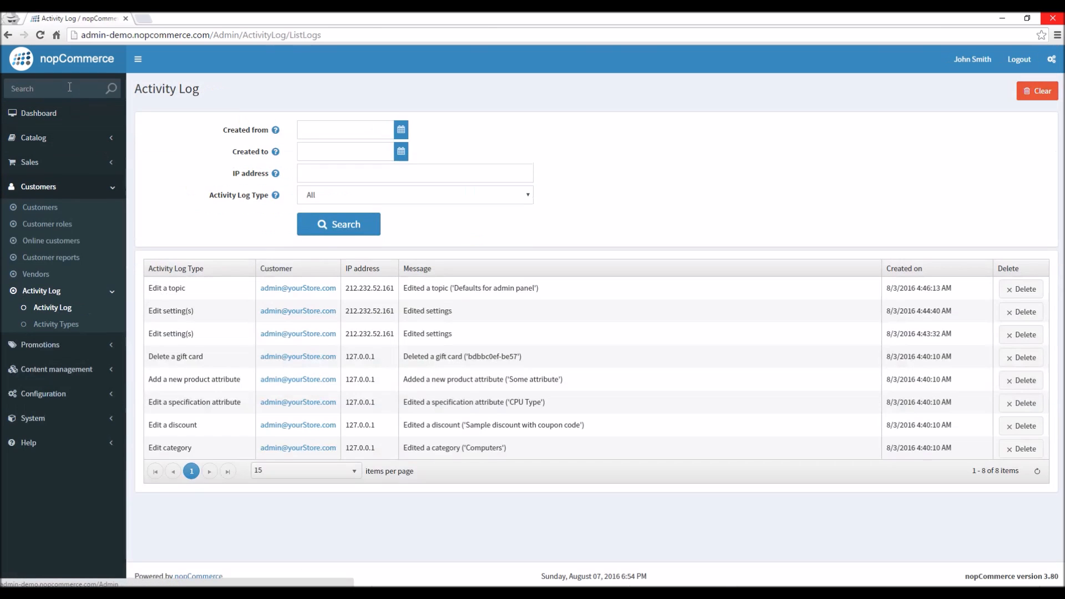
# - Back on the dashboard, collapse the Latest Orders and Bestsellers panels and expand the Orders chart
pyautogui.click(39, 113)
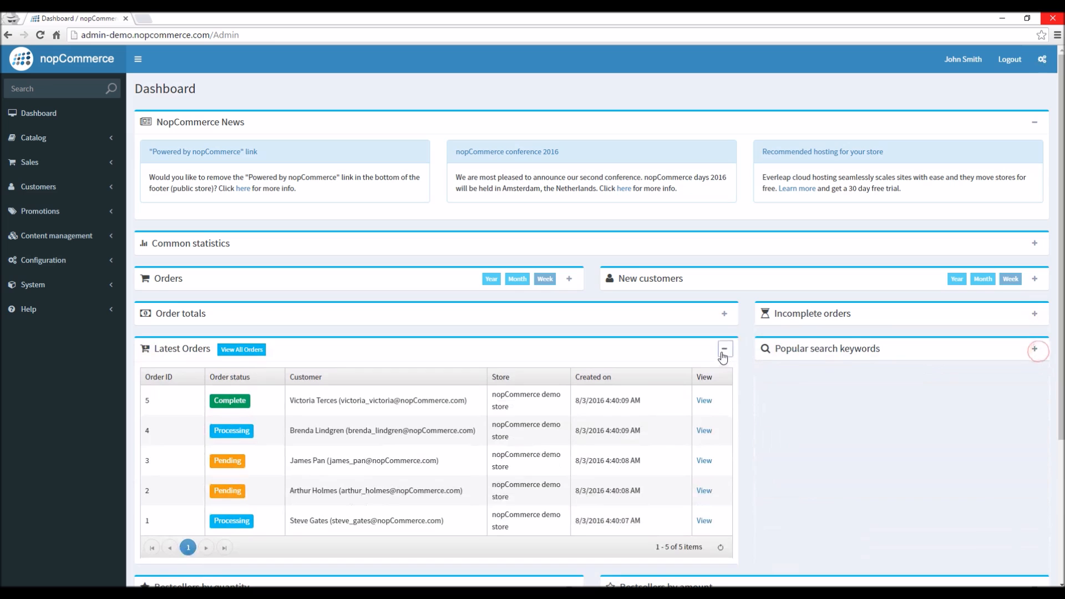
pyautogui.click(723, 348)
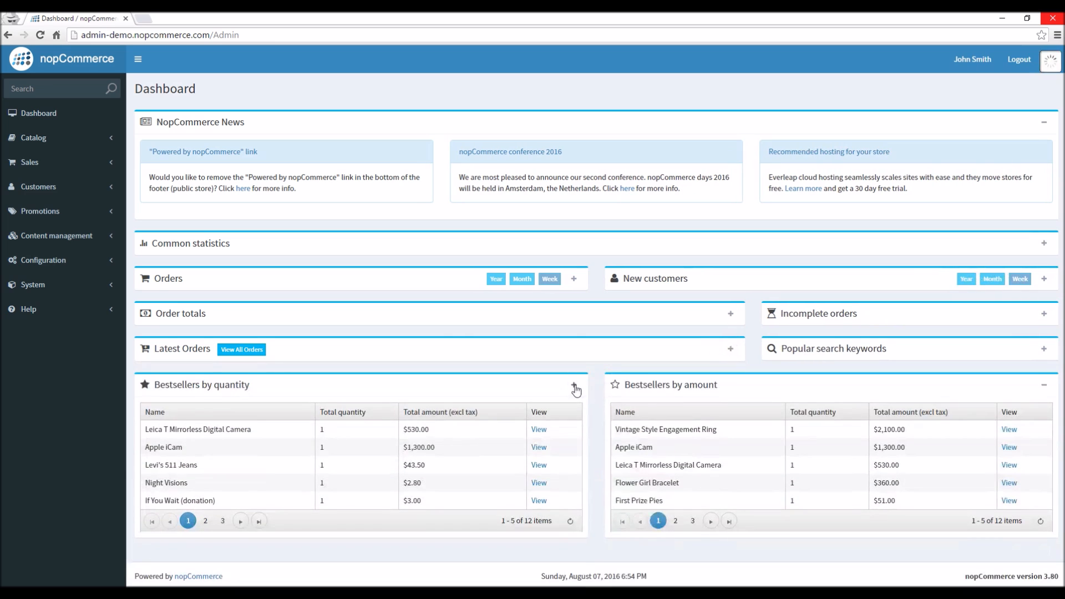
pyautogui.click(574, 385)
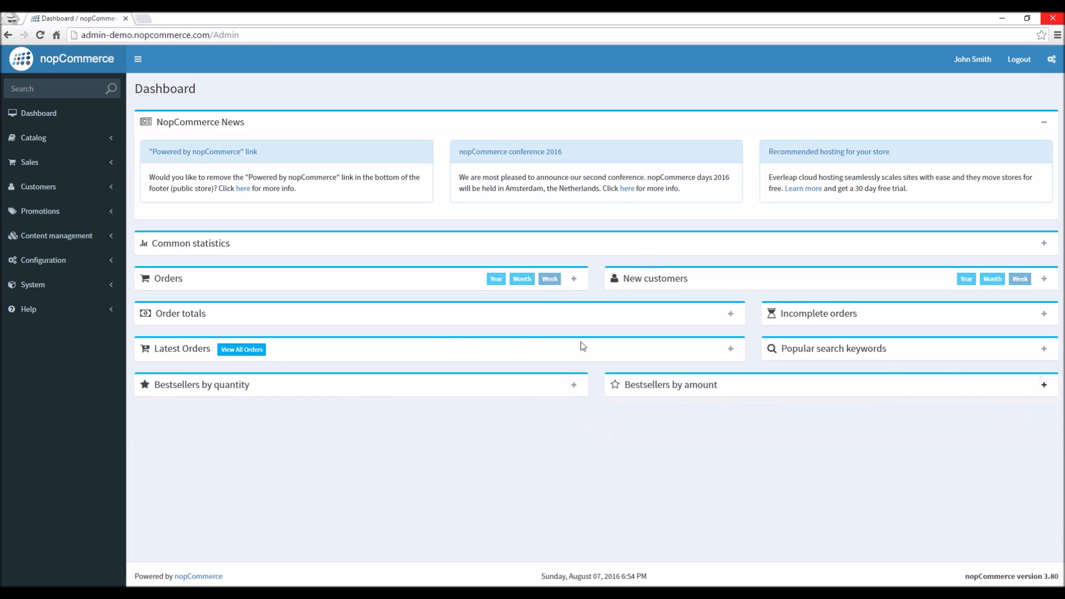
pyautogui.moveTo(32, 285)
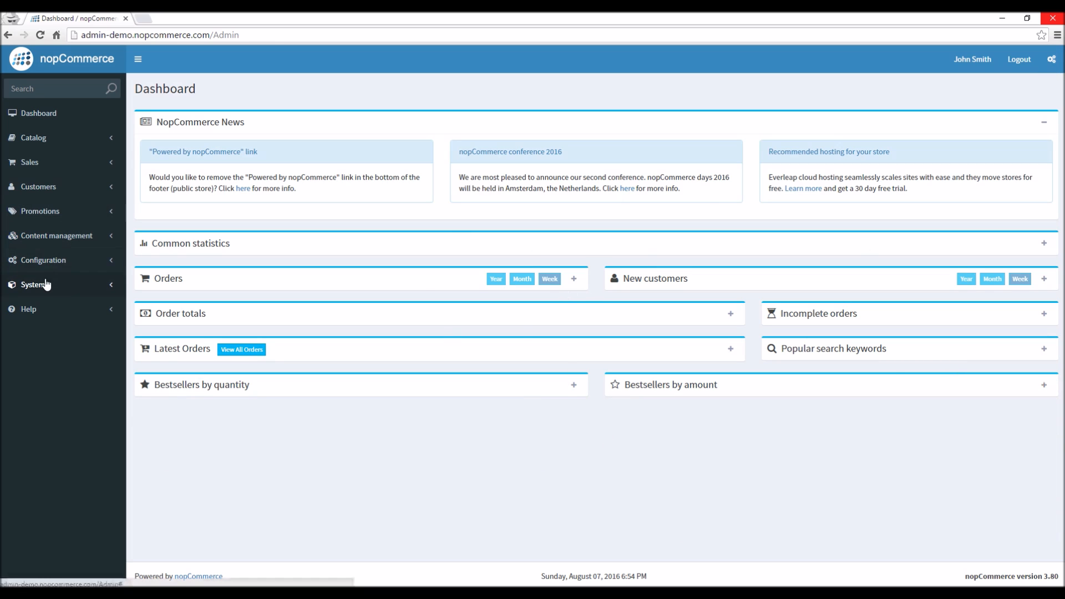
pyautogui.click(32, 285)
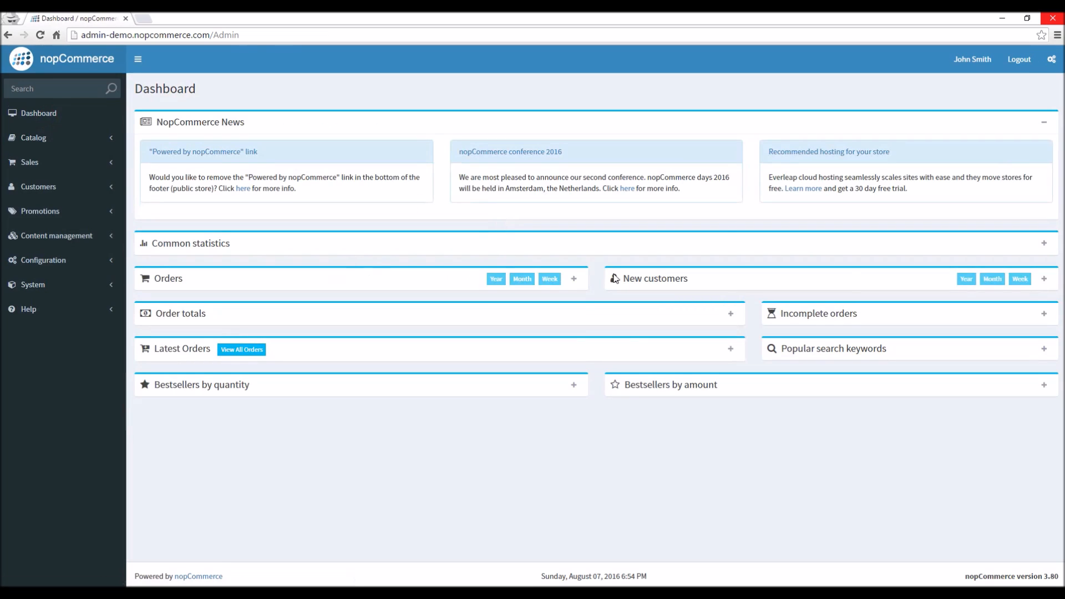
pyautogui.moveTo(759, 241)
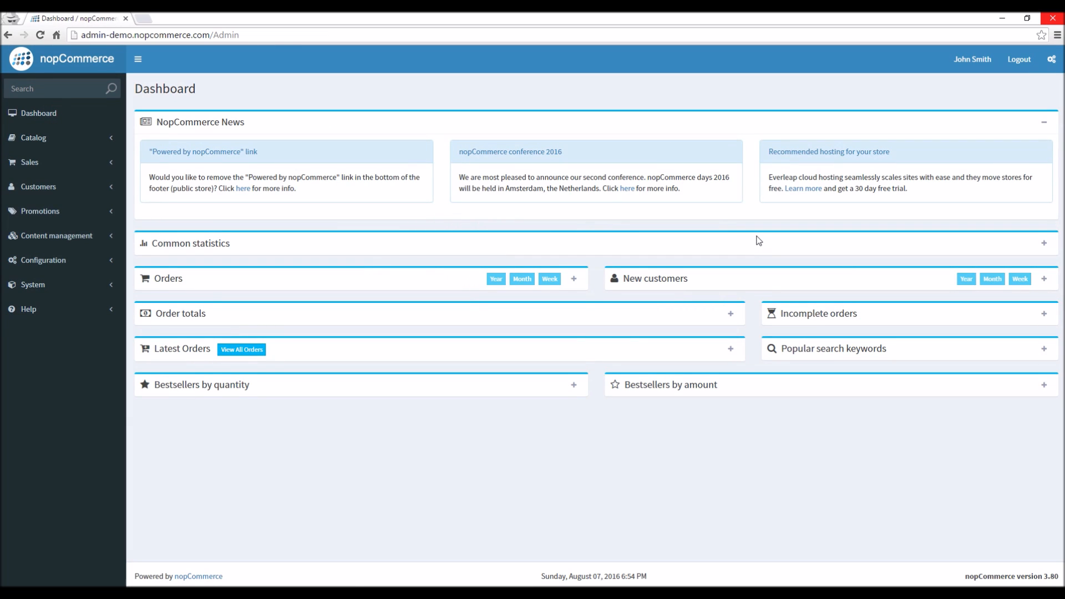
pyautogui.moveTo(577, 280)
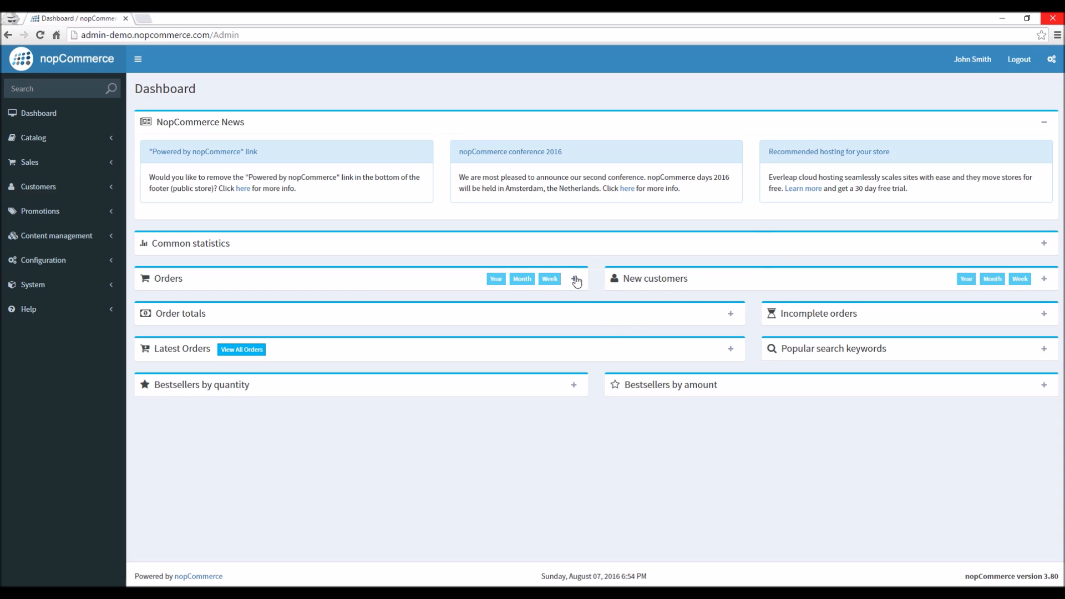
pyautogui.click(575, 280)
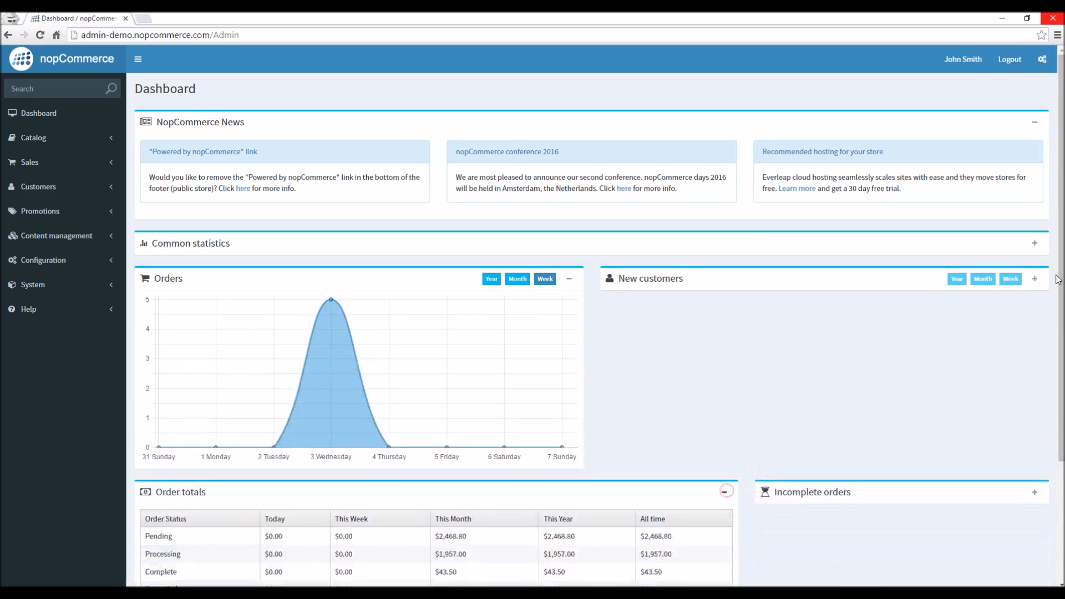
# - Expand the New customers chart and Common statistics, then reveal the Catalog section's pages
pyautogui.click(1032, 243)
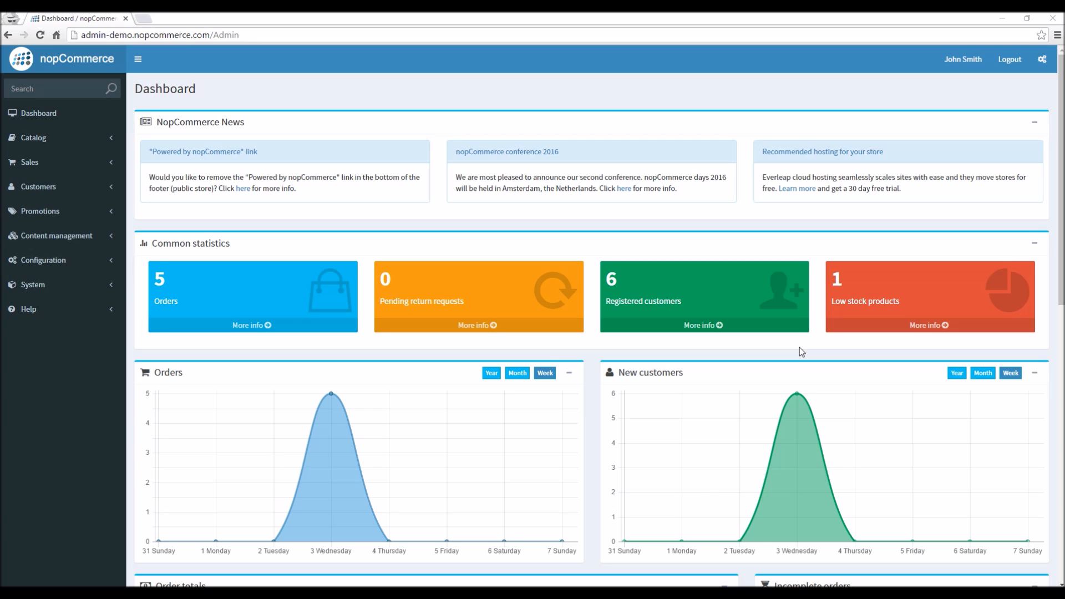
pyautogui.moveTo(798, 352)
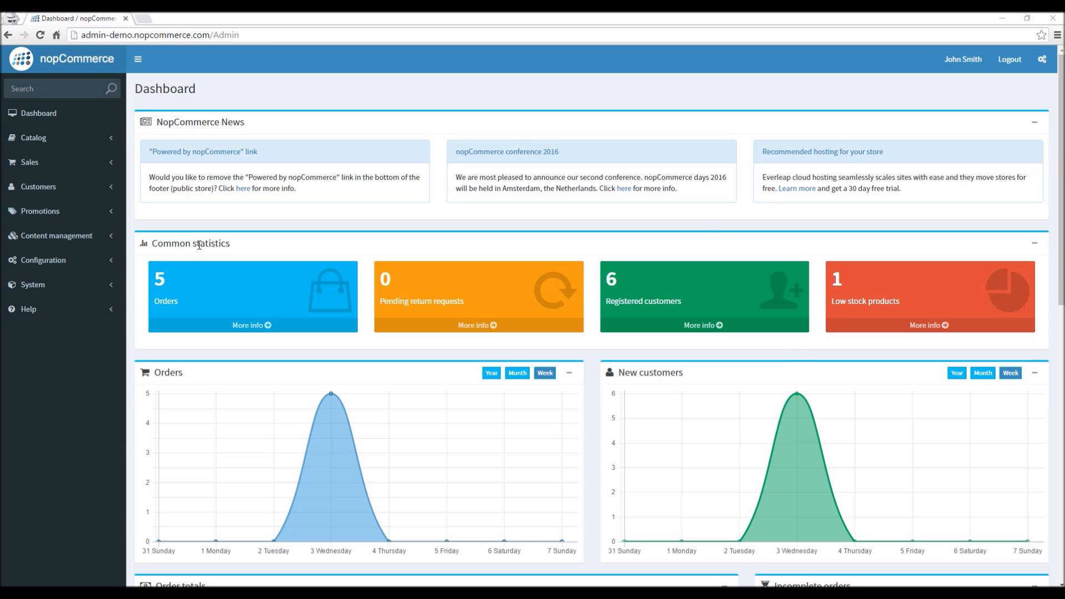
pyautogui.click(33, 138)
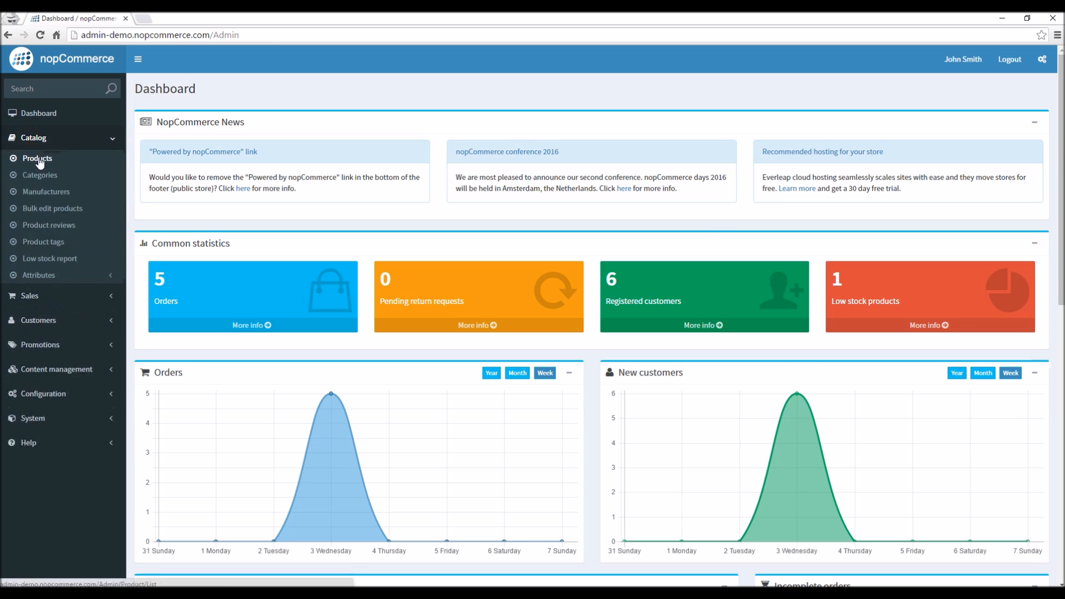
# - Edit the adidas Consortium Campus 80s Running Shoes, trying Basic mode and returning to Advanced with all fields
pyautogui.click(38, 159)
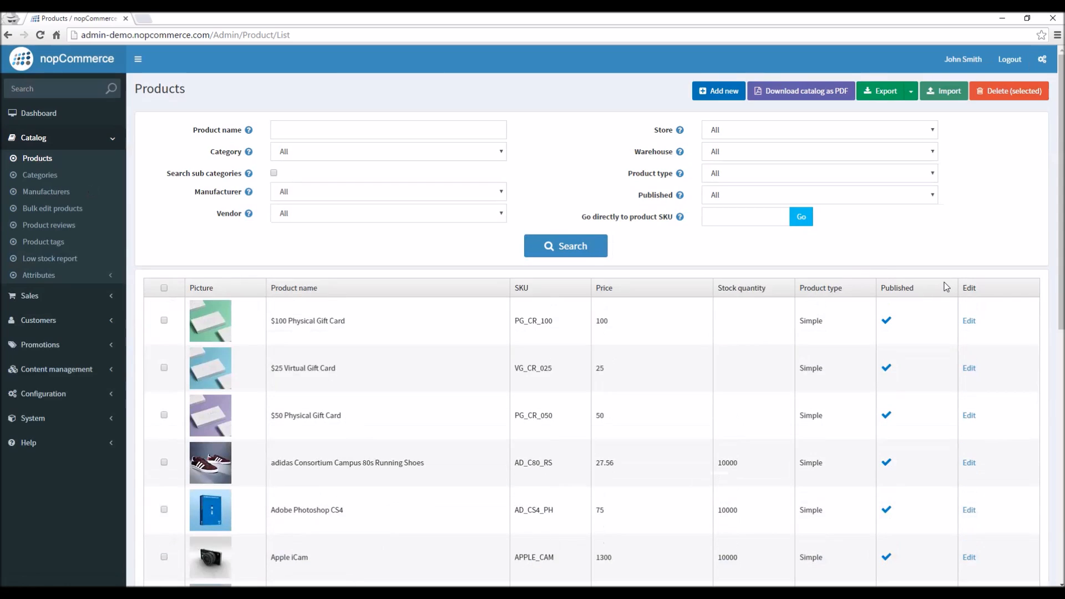
pyautogui.moveTo(969, 472)
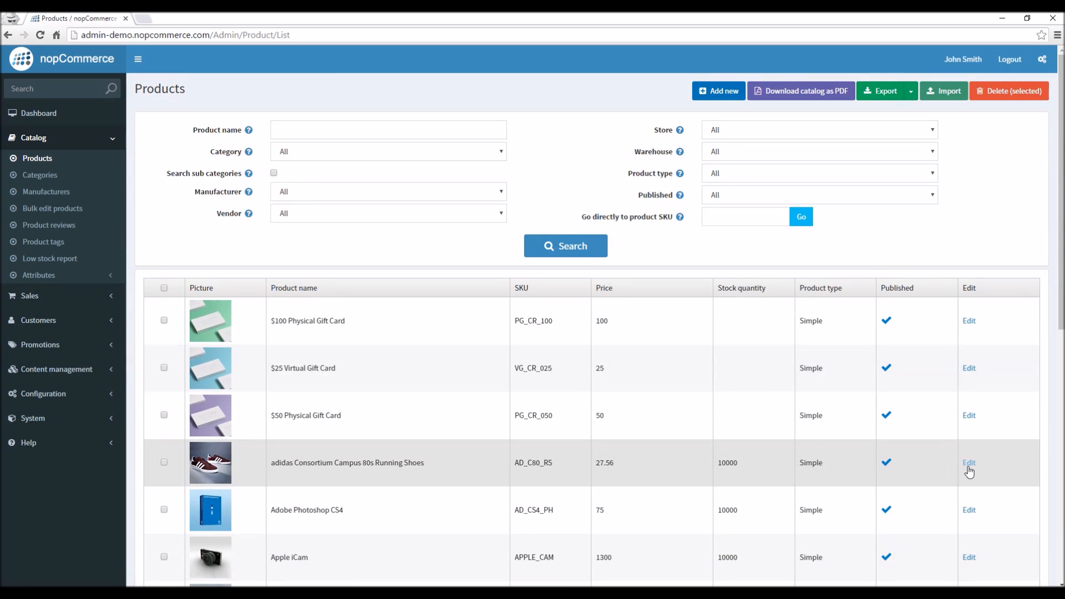
pyautogui.click(969, 463)
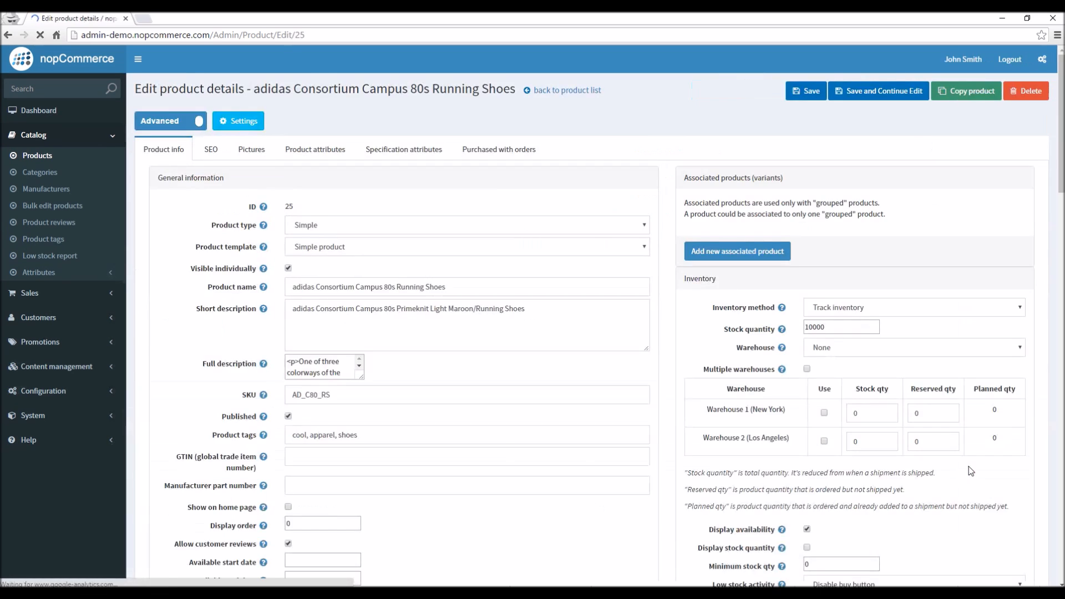
pyautogui.click(169, 121)
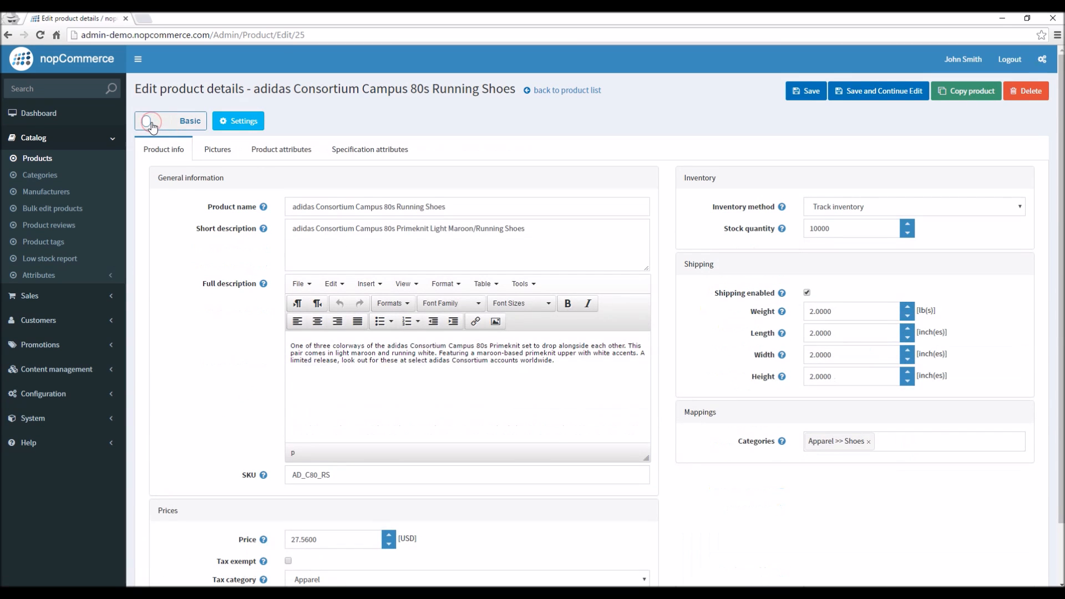
pyautogui.moveTo(281, 151)
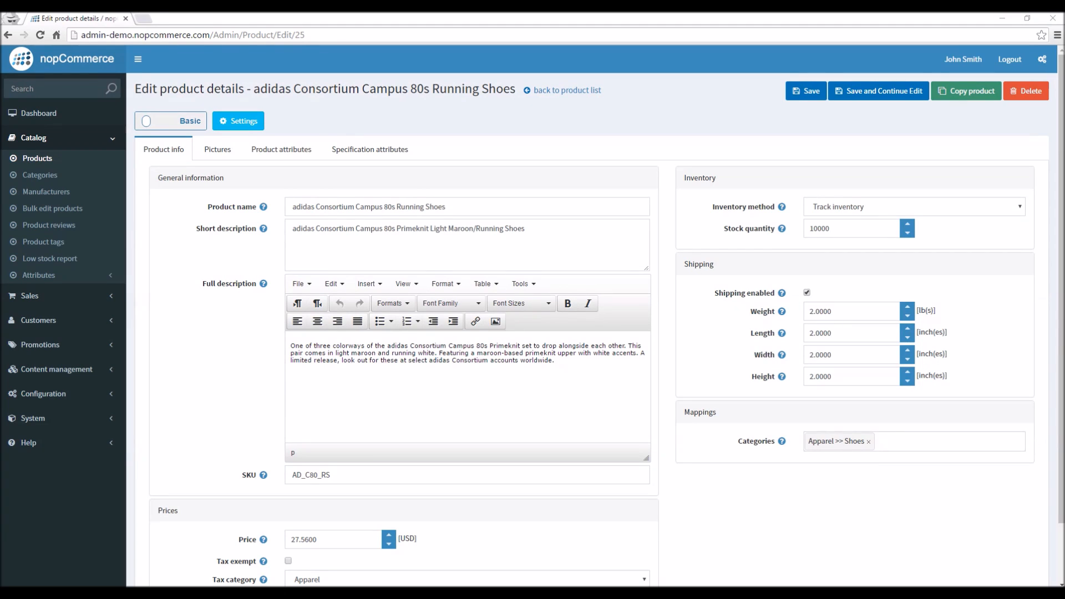
pyautogui.scroll(-3)
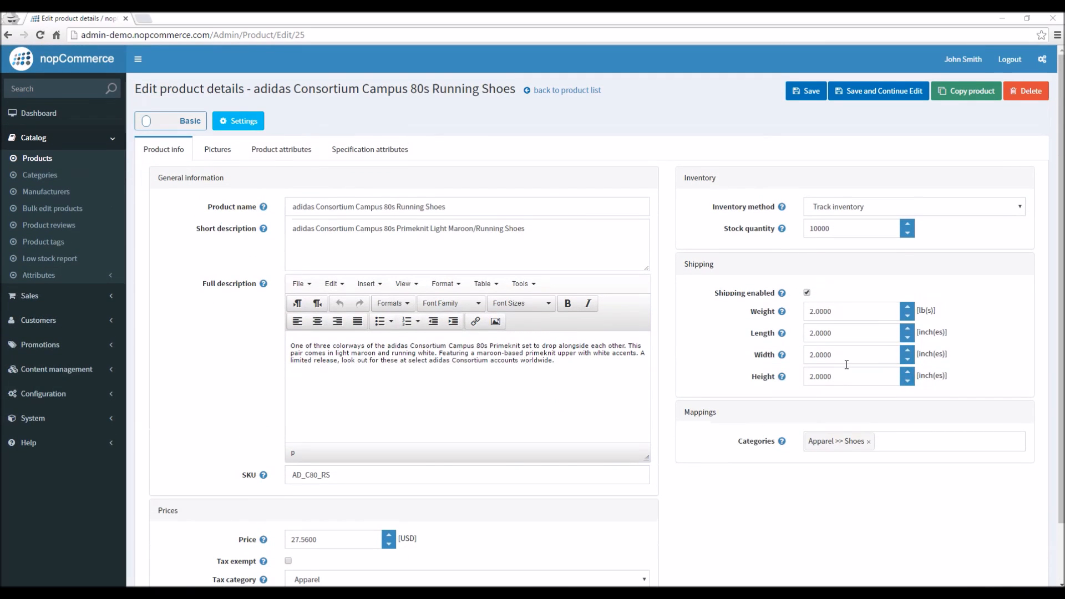
pyautogui.click(191, 121)
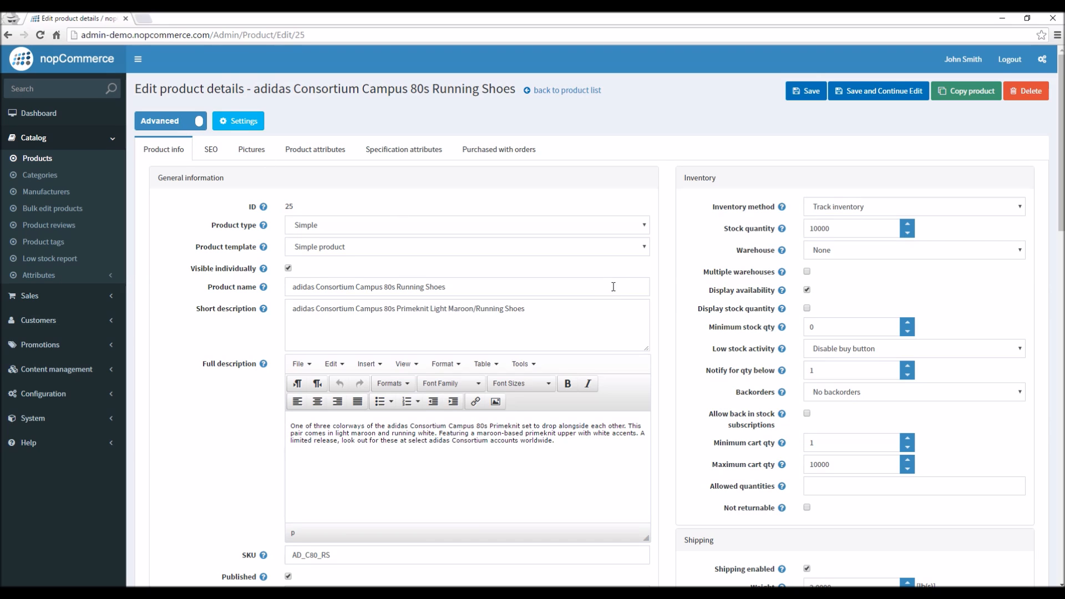
# - Review the full advanced field list, then switch the shoes edit page to Basic mode
pyautogui.scroll(-3)
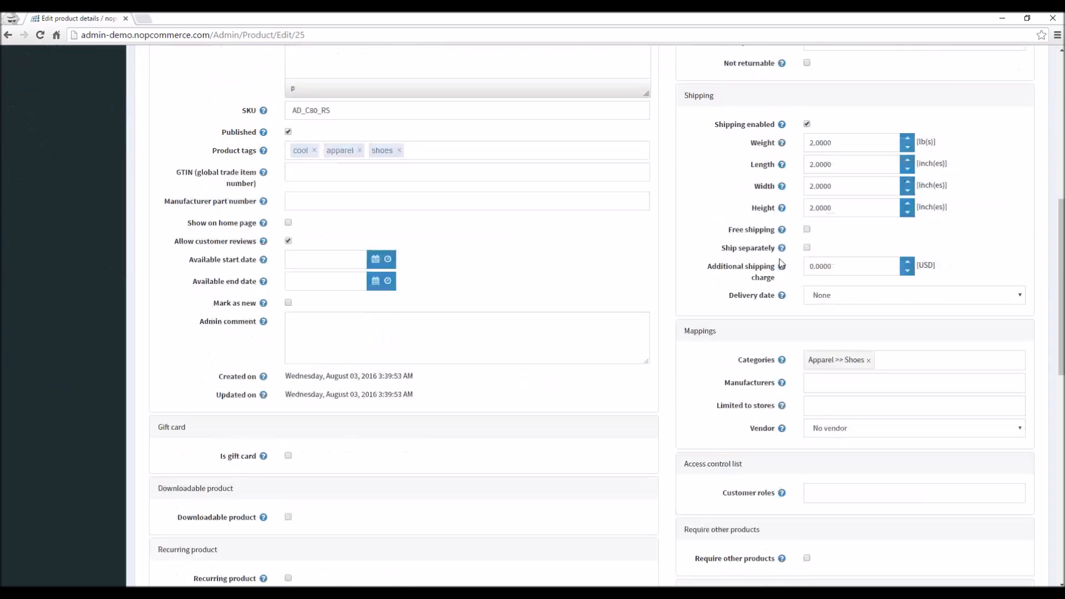
pyautogui.scroll(-3)
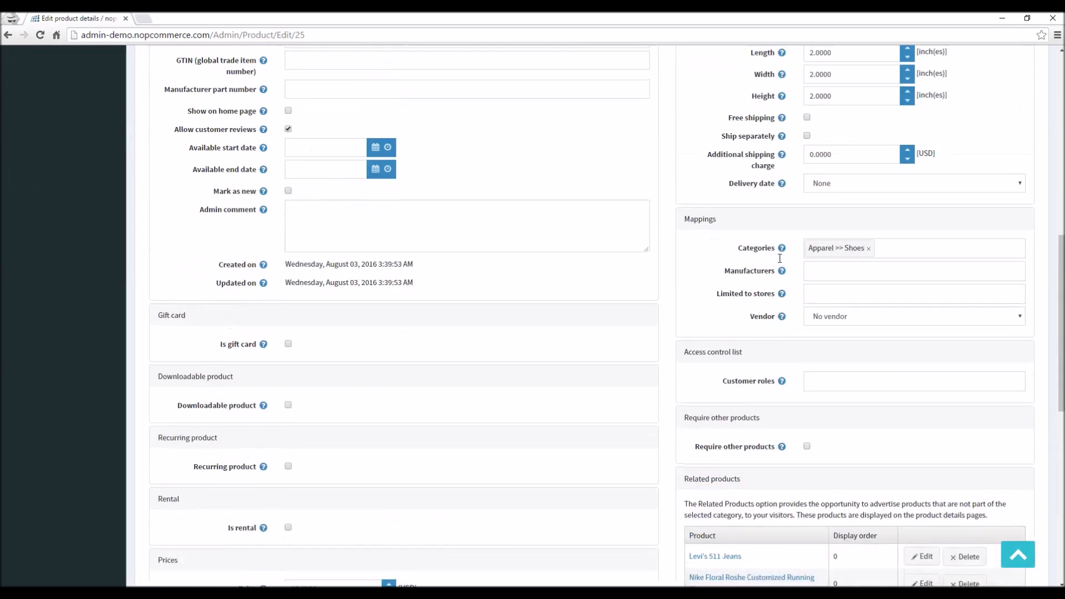
pyautogui.scroll(3)
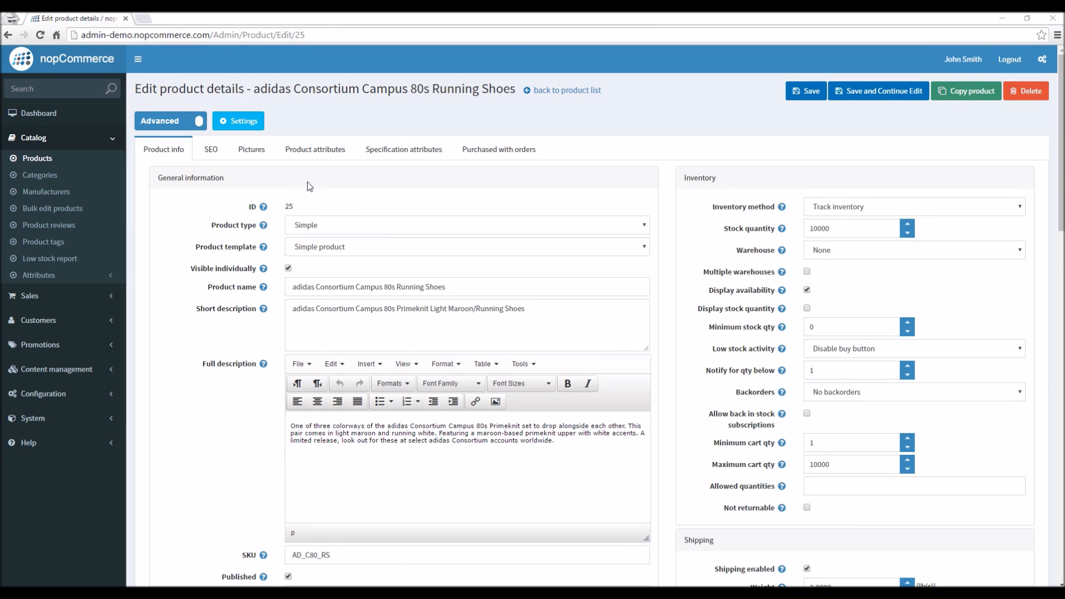
pyautogui.moveTo(299, 211)
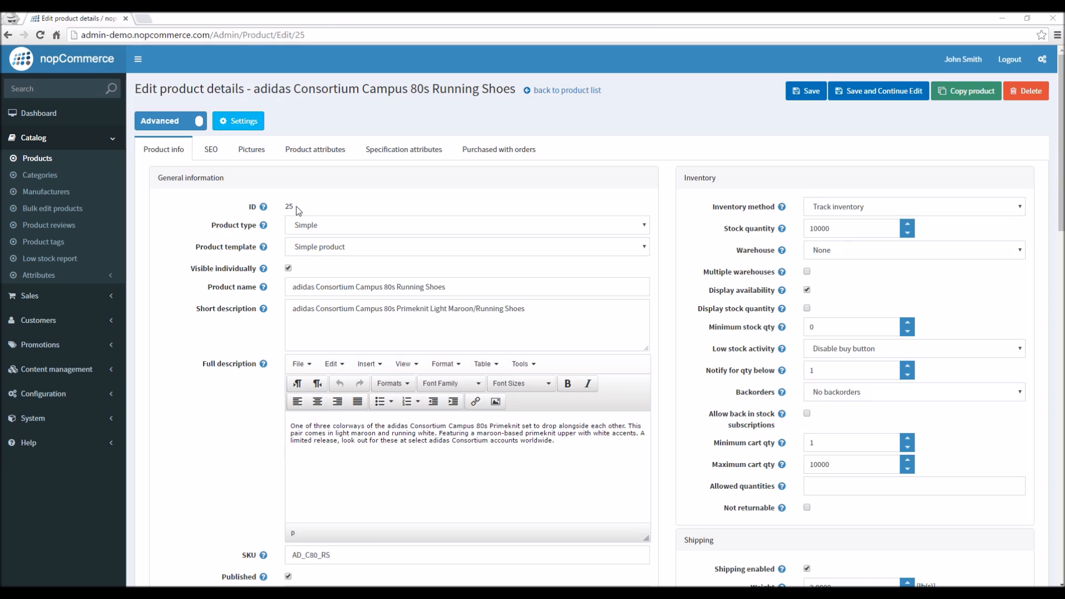
pyautogui.click(169, 119)
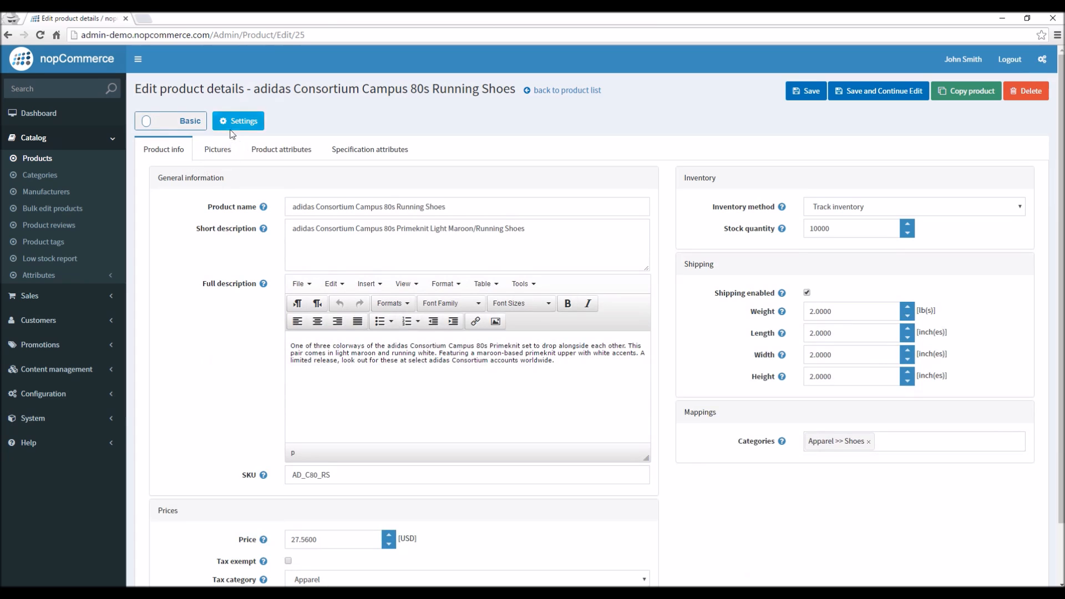
# - In basic mode Settings, include General information fields and the whole Inventory group
pyautogui.click(237, 121)
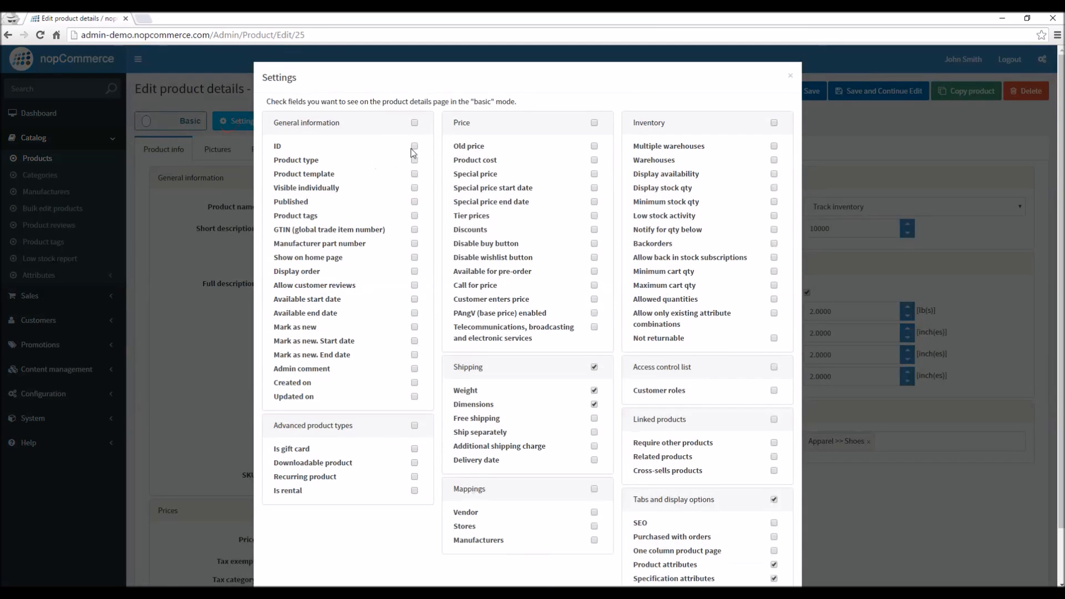
pyautogui.moveTo(414, 162)
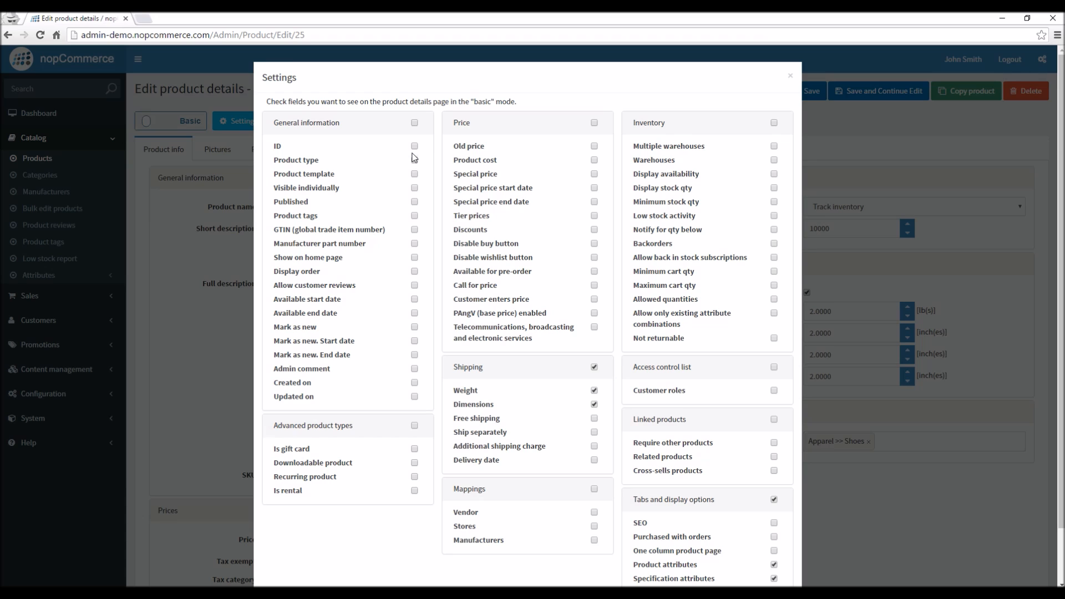
pyautogui.click(414, 159)
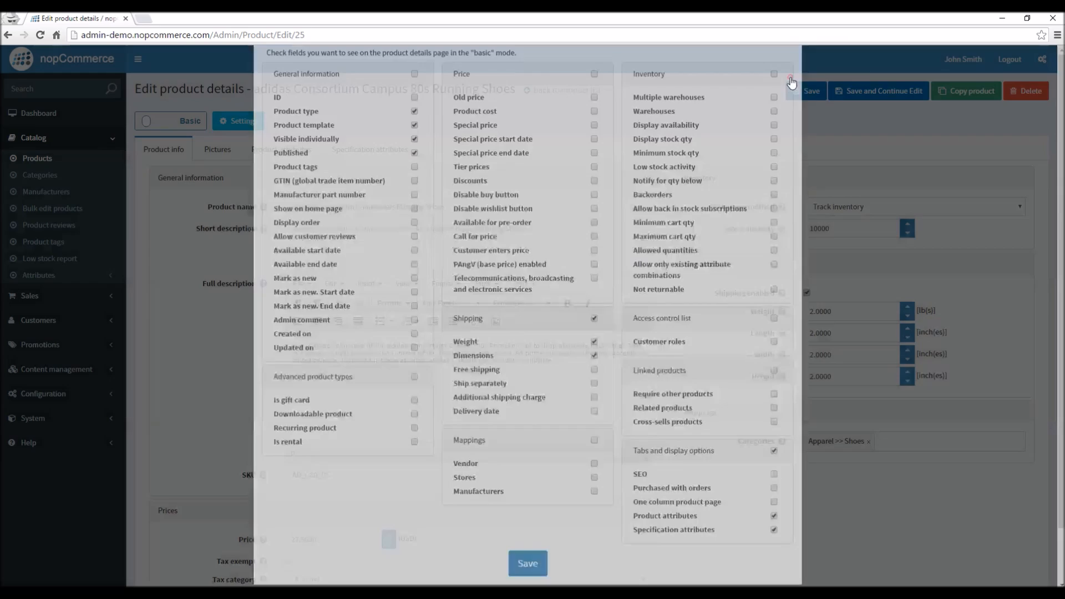
pyautogui.click(790, 77)
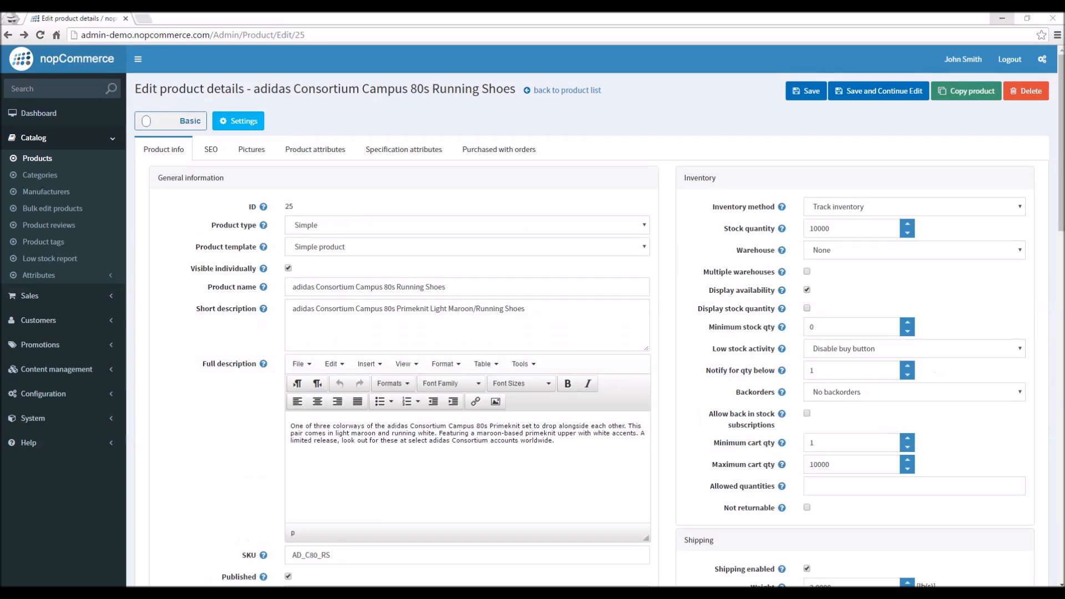
pyautogui.moveTo(563, 258)
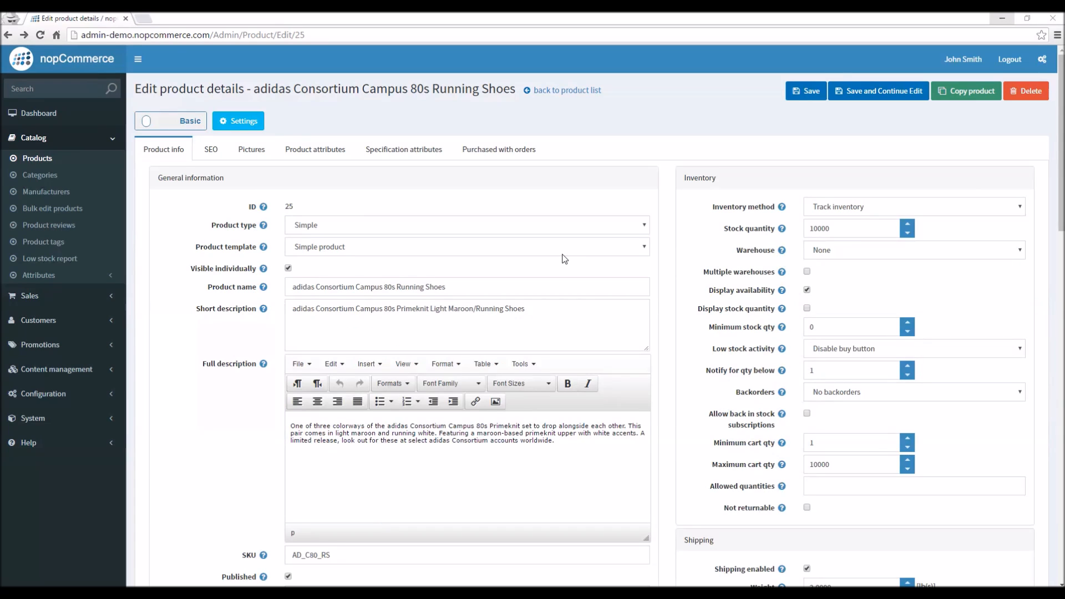
pyautogui.moveTo(39, 113)
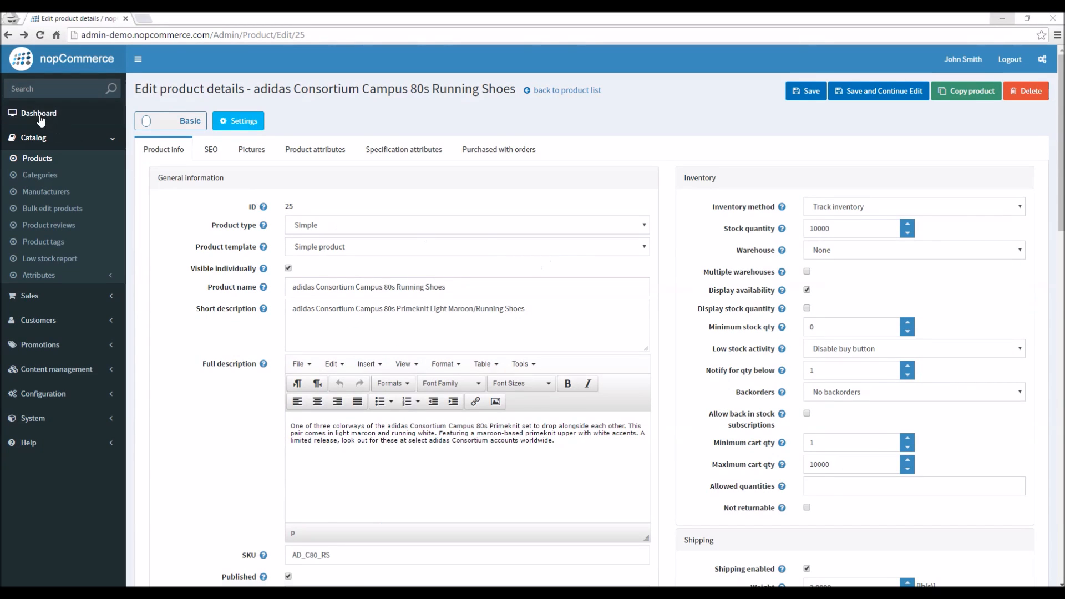
# - Return to the admin dashboard with news, statistics and the Orders and New customers charts
pyautogui.click(39, 113)
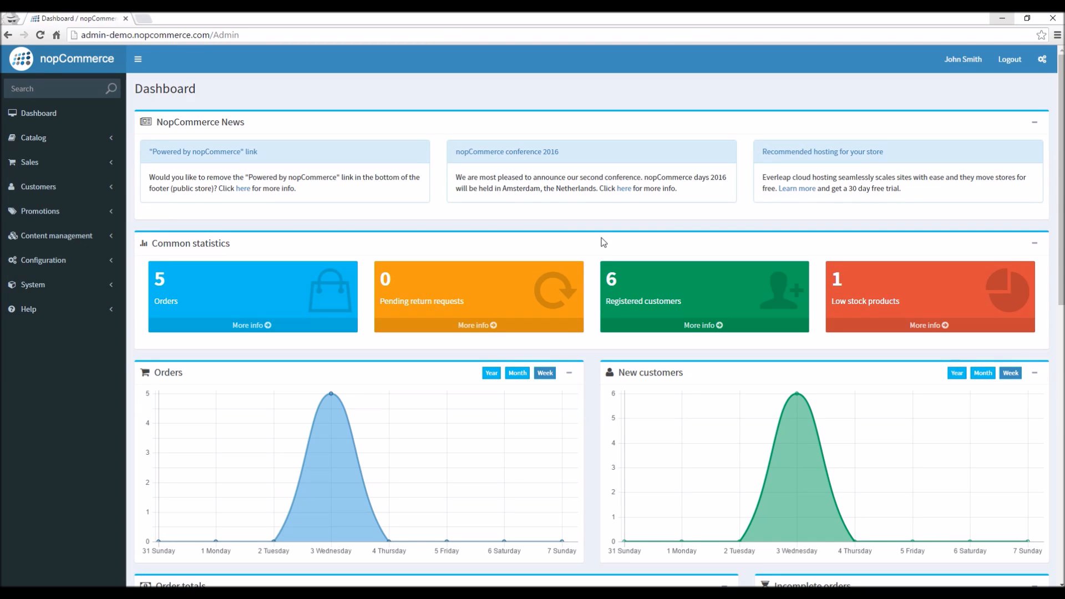
pyautogui.moveTo(742, 295)
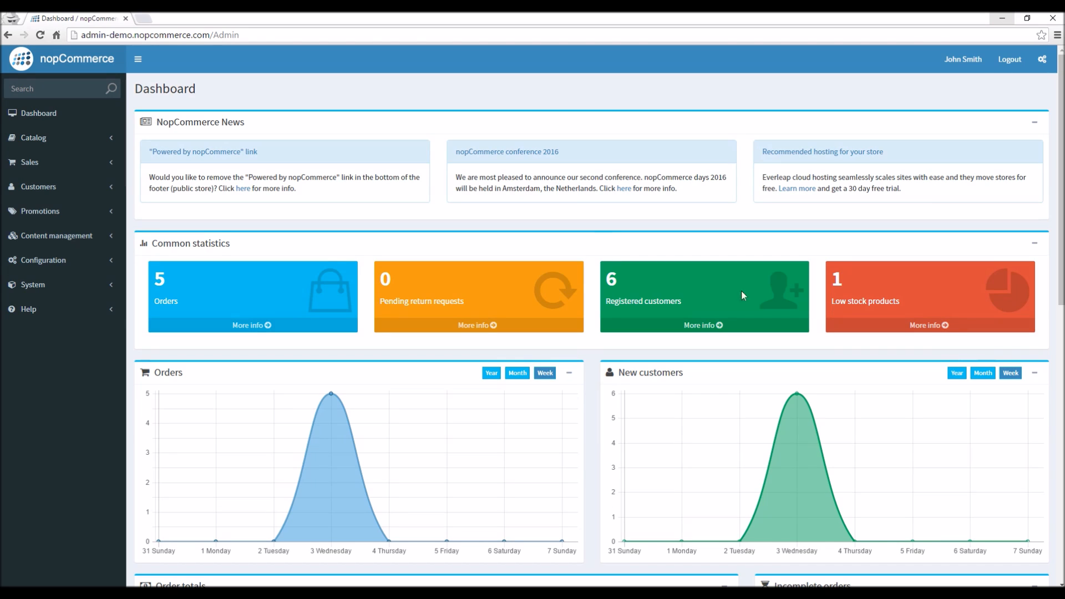